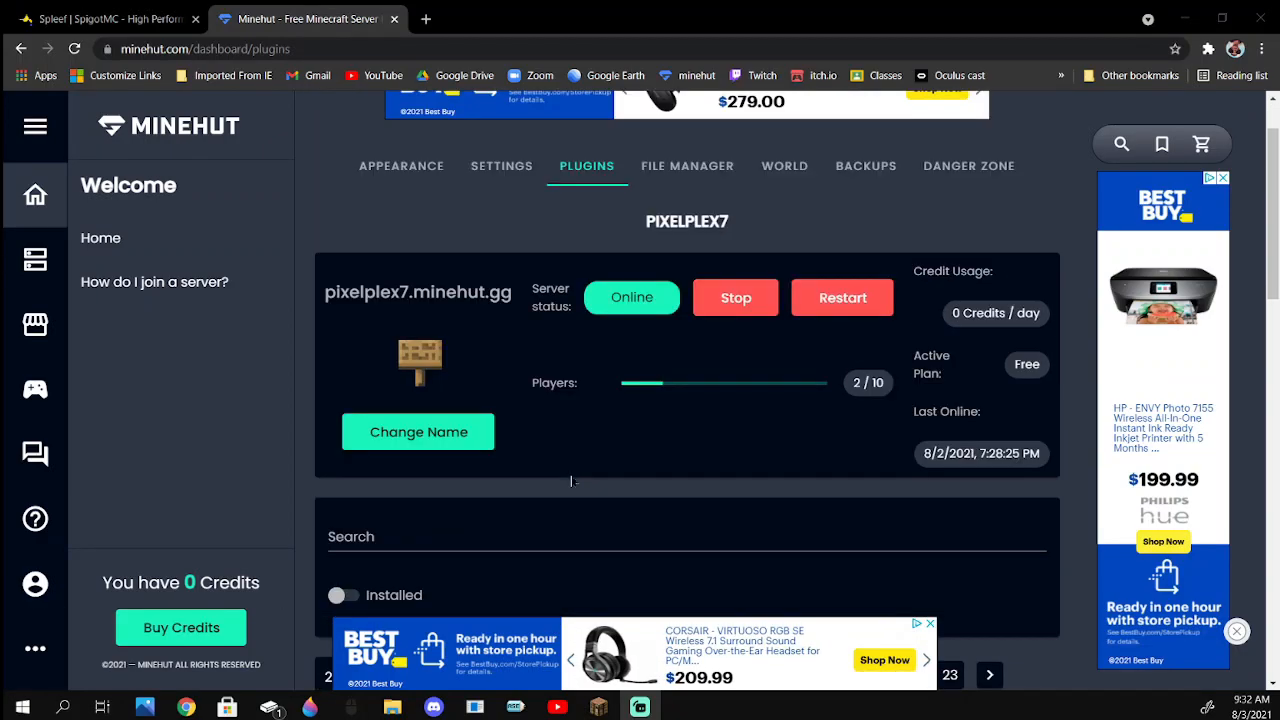
Search the plugin list for 'back' and install BackToTheRoots (1.8 PvP).
scroll(down, 3)
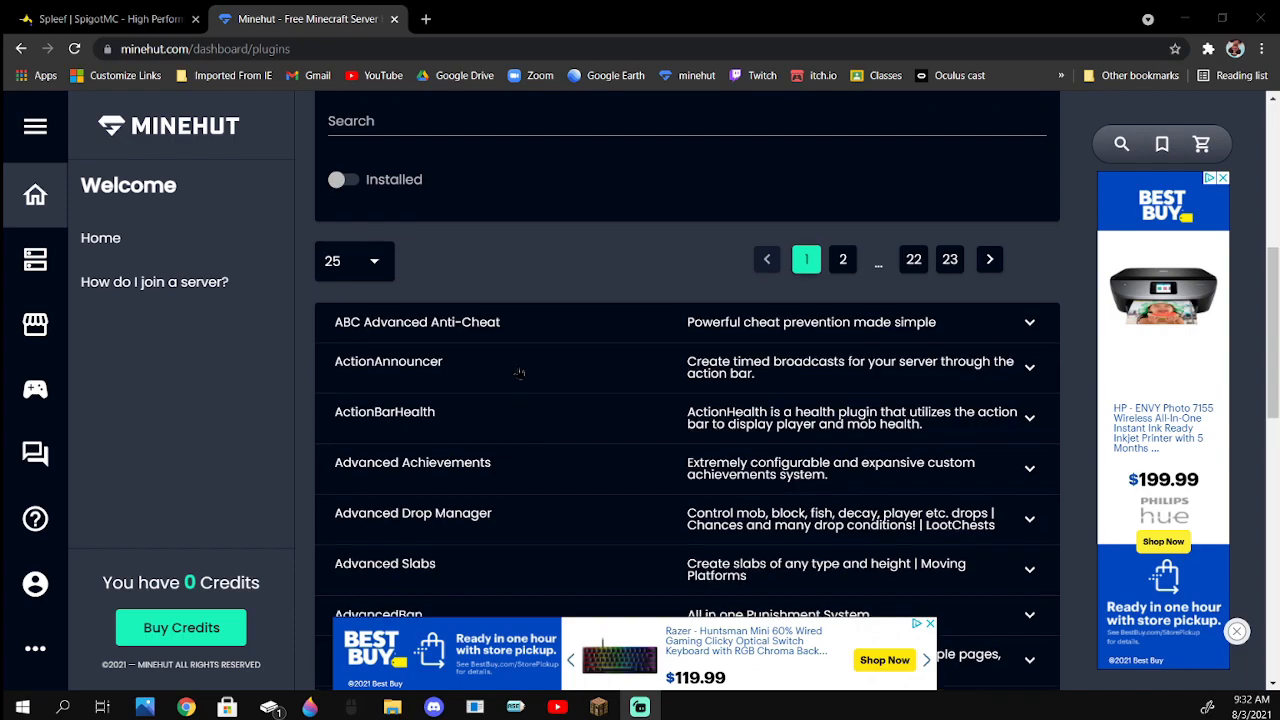
mouse_move(517, 352)
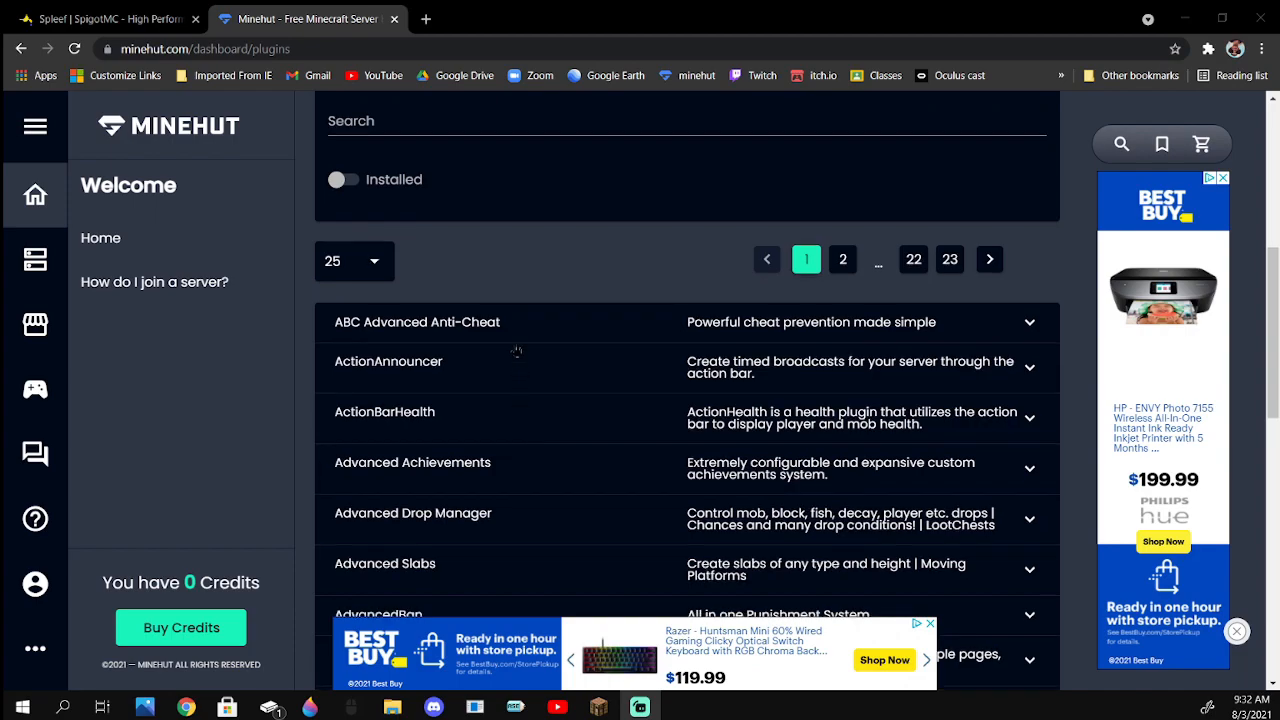
mouse_move(553, 294)
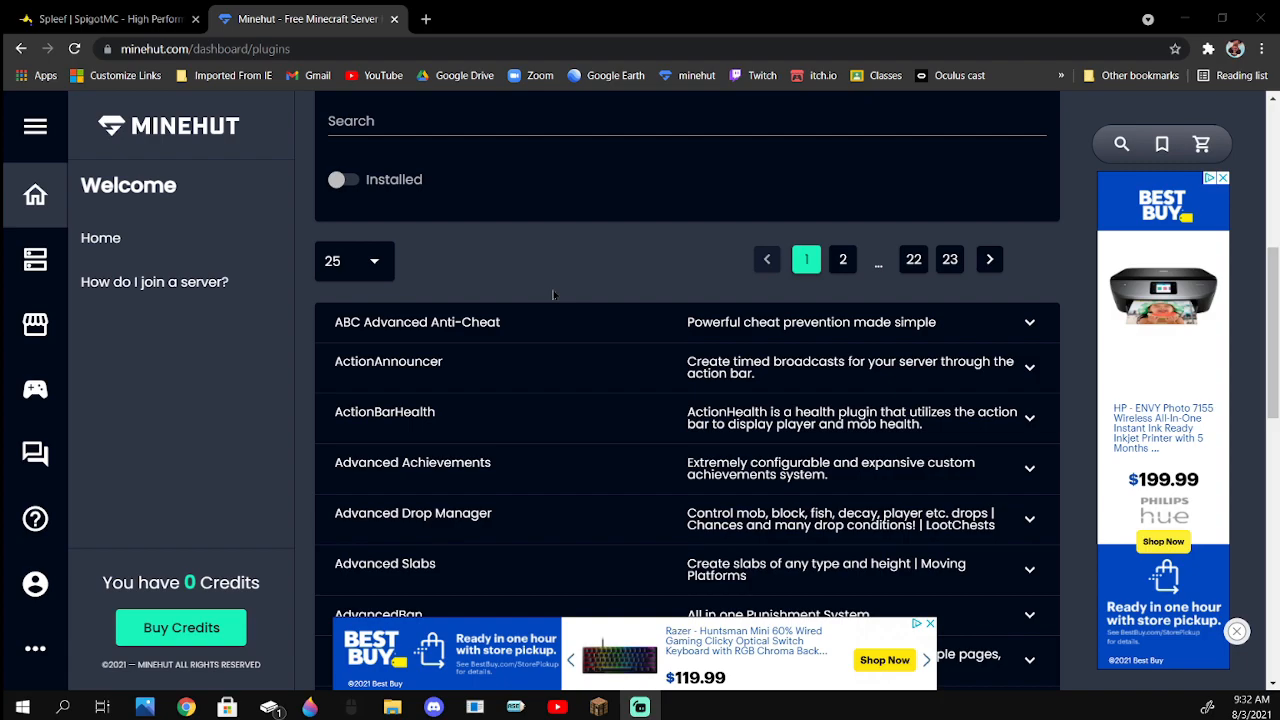
mouse_move(451, 222)
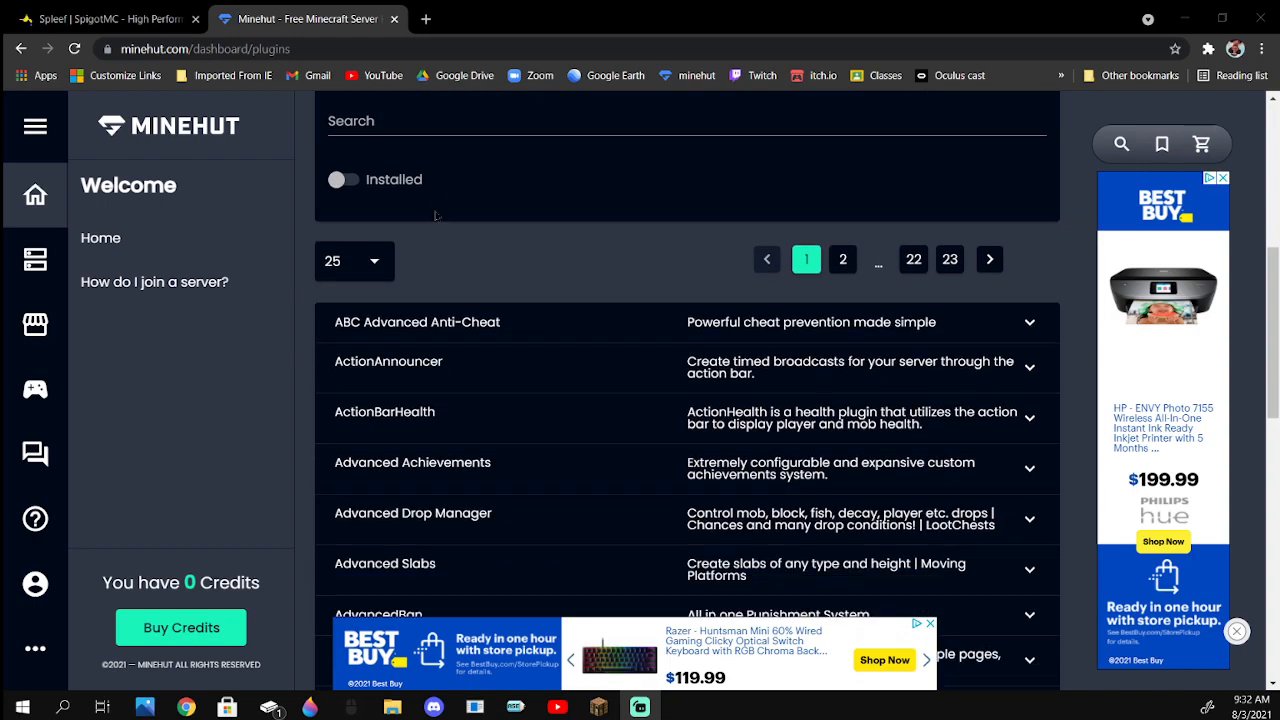
click(687, 128)
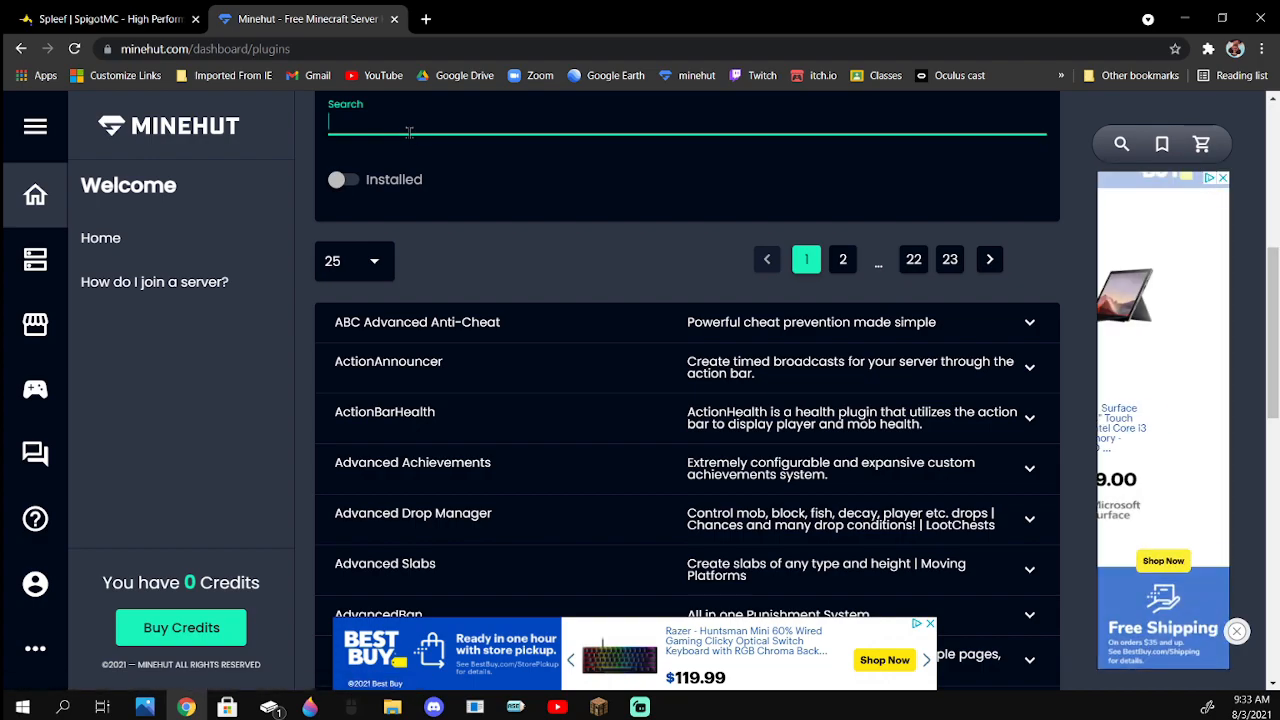
text(back)
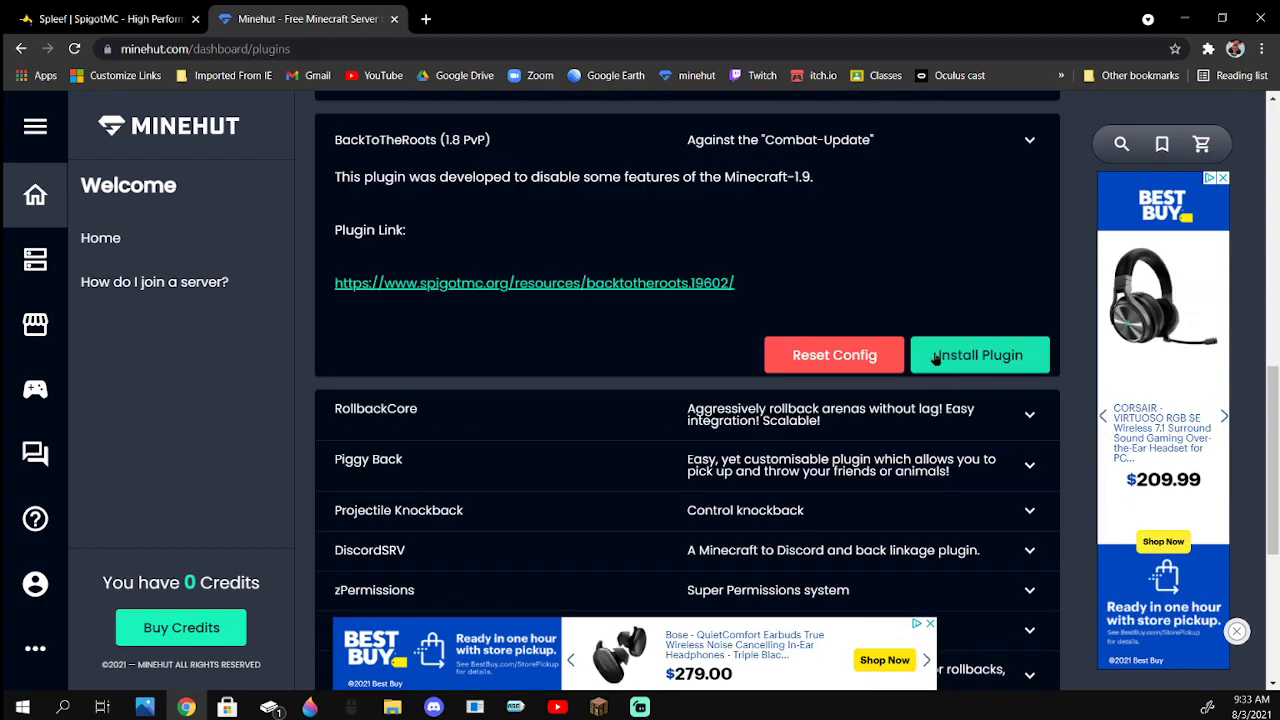
click(979, 355)
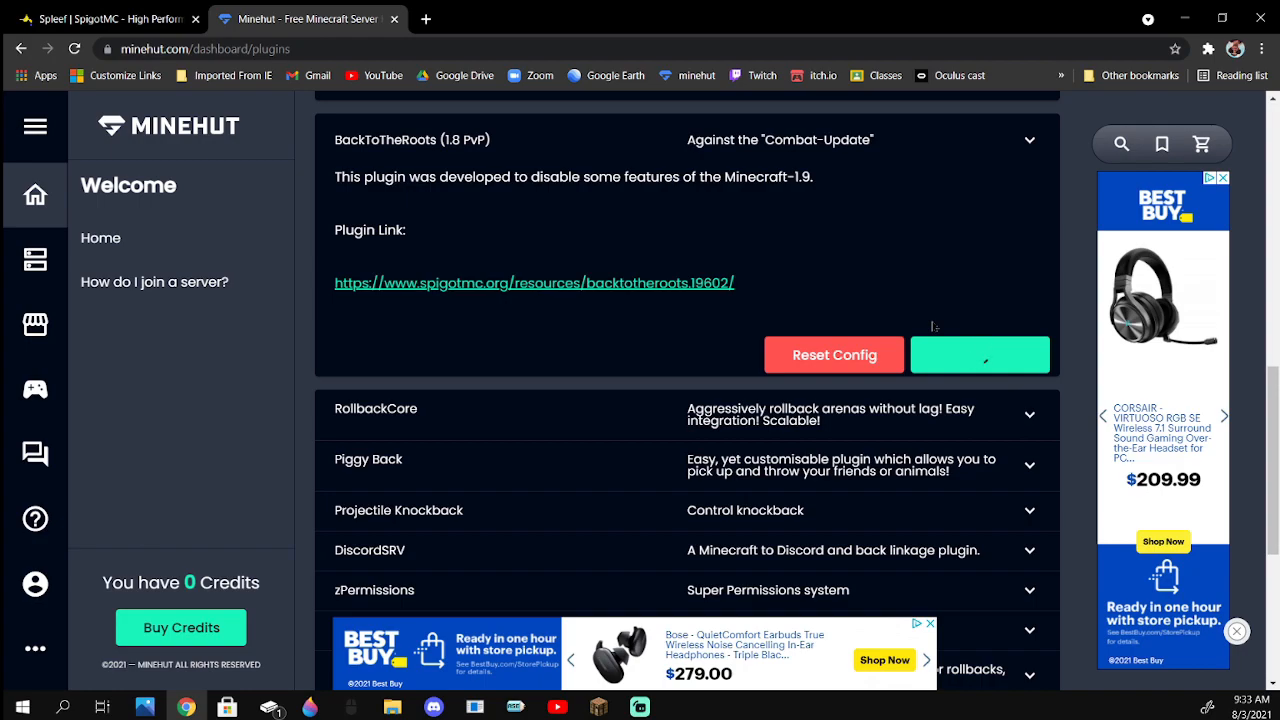
click(979, 354)
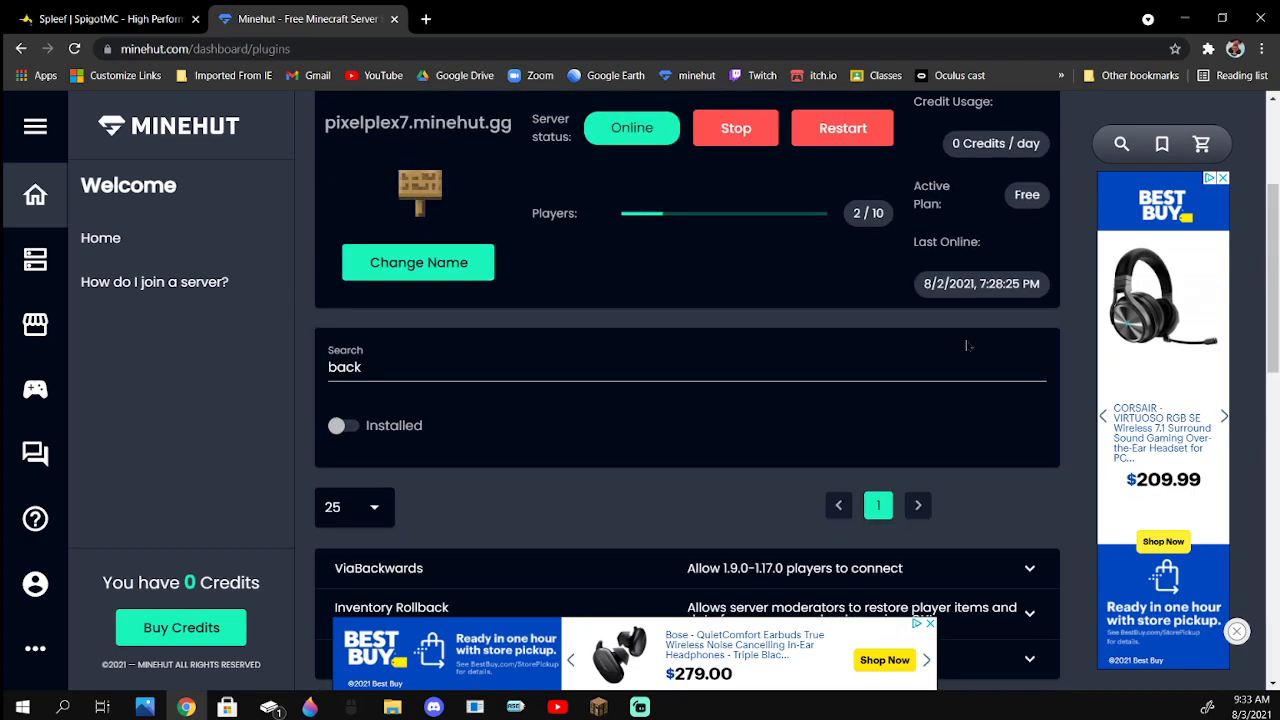
Restart the server from the status panel, confirming the restart with Yes.
click(842, 128)
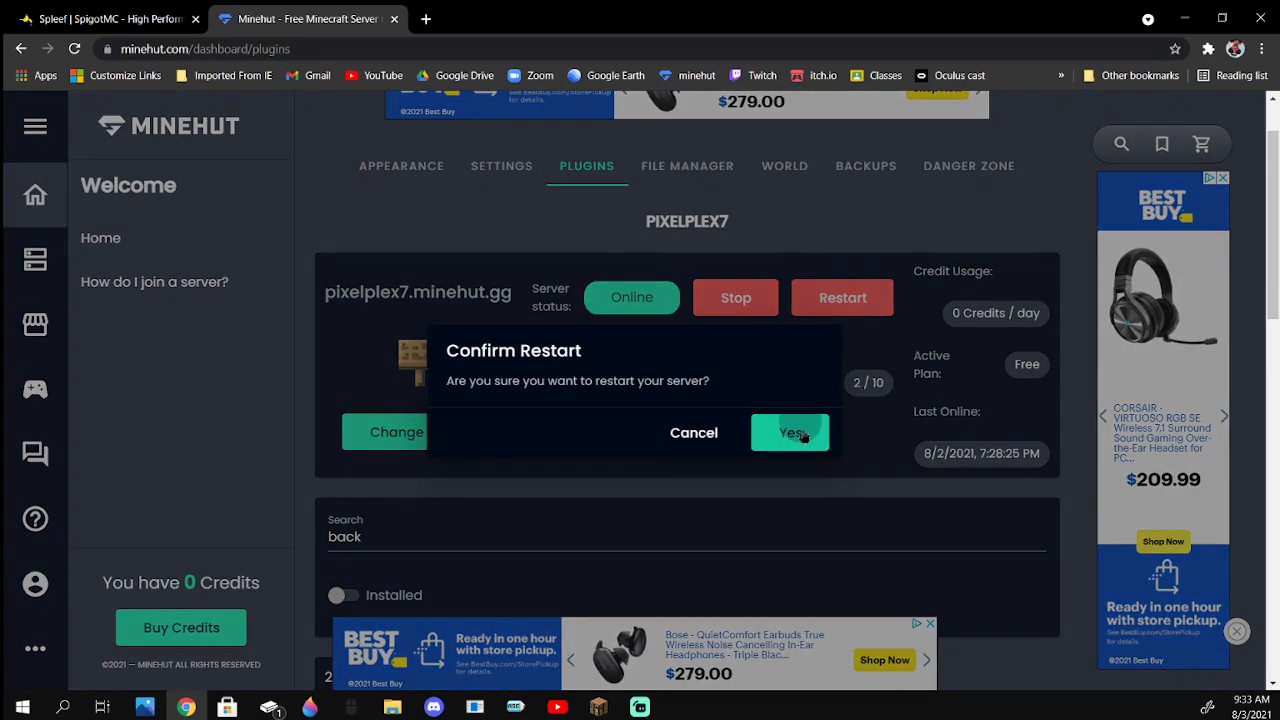
click(789, 432)
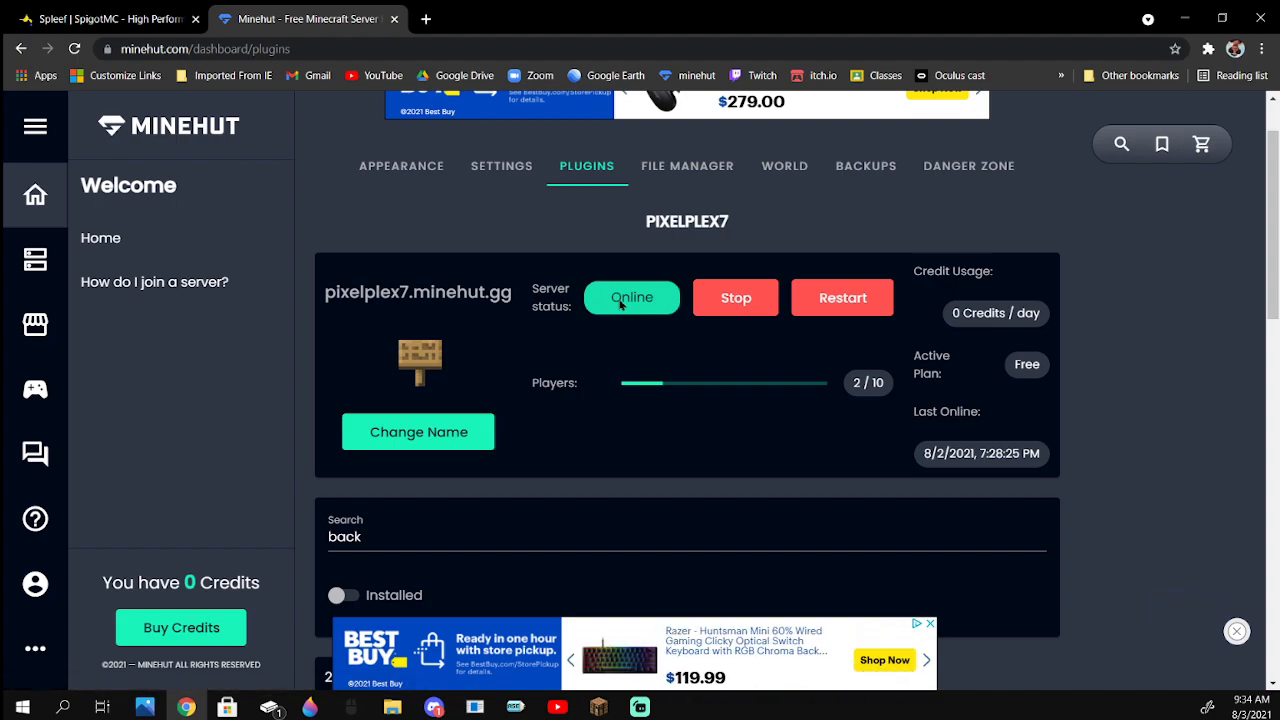
click(842, 297)
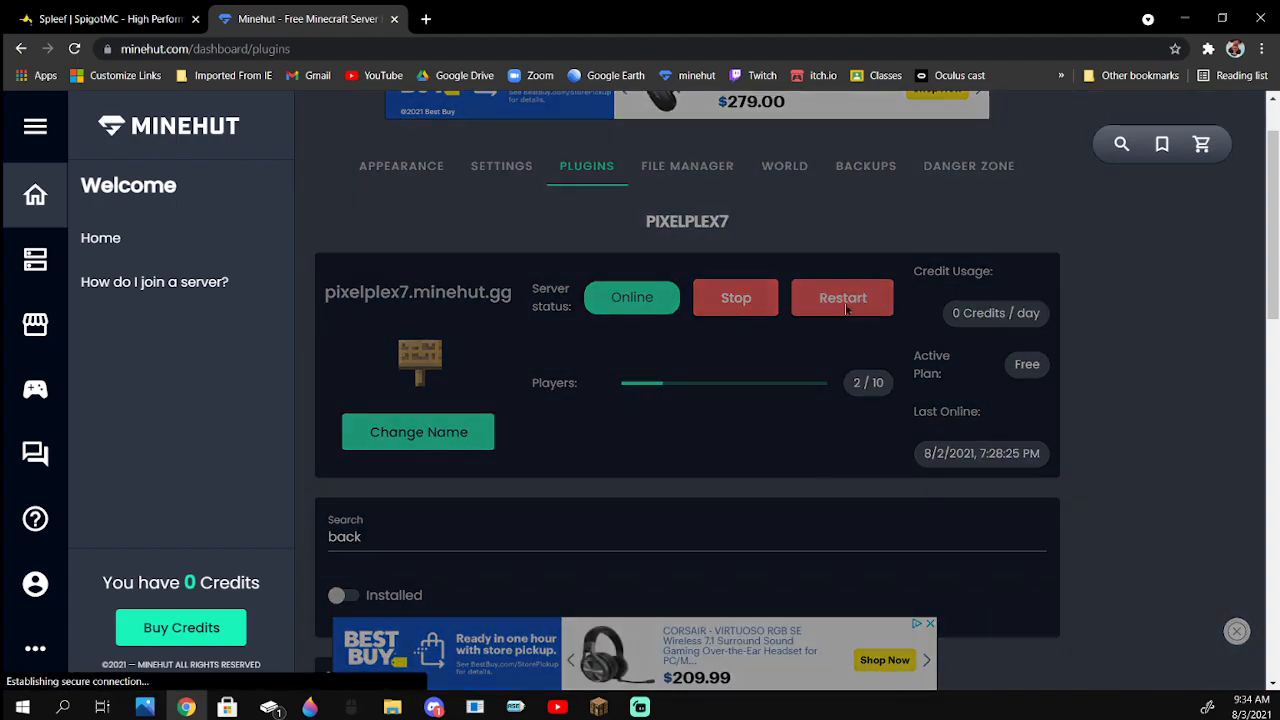
click(842, 297)
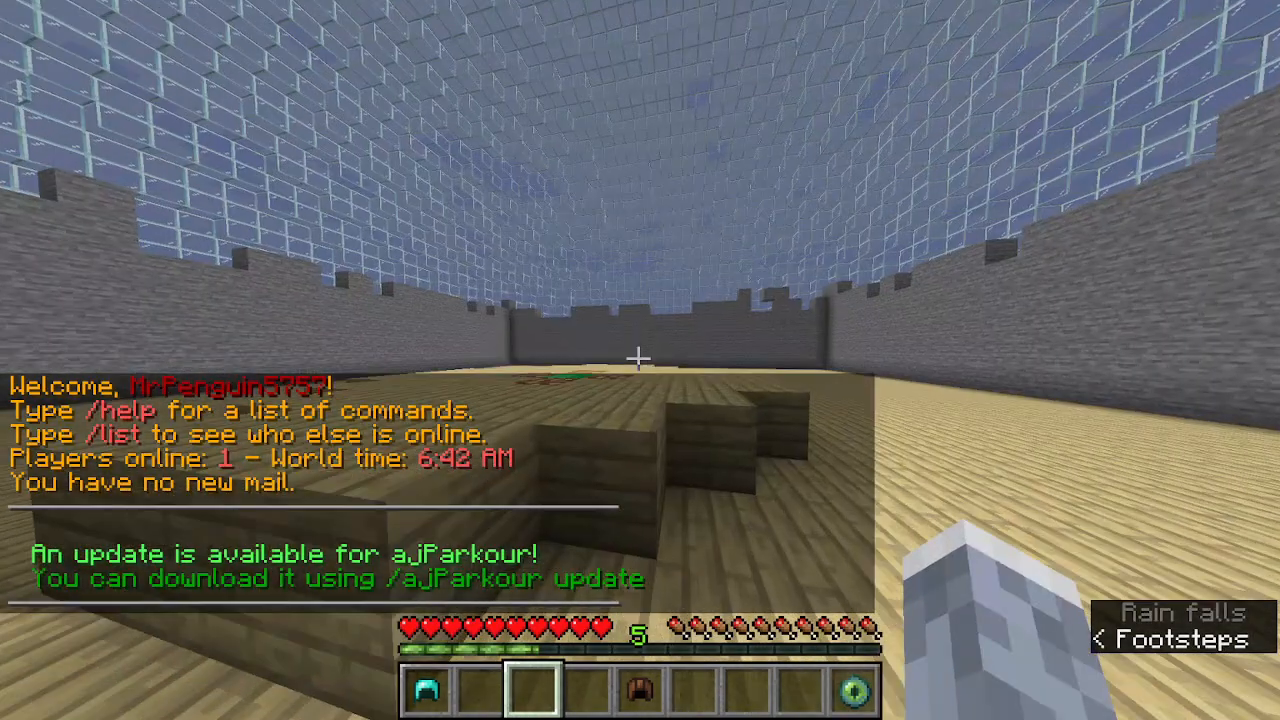
mouse_move(640, 360)
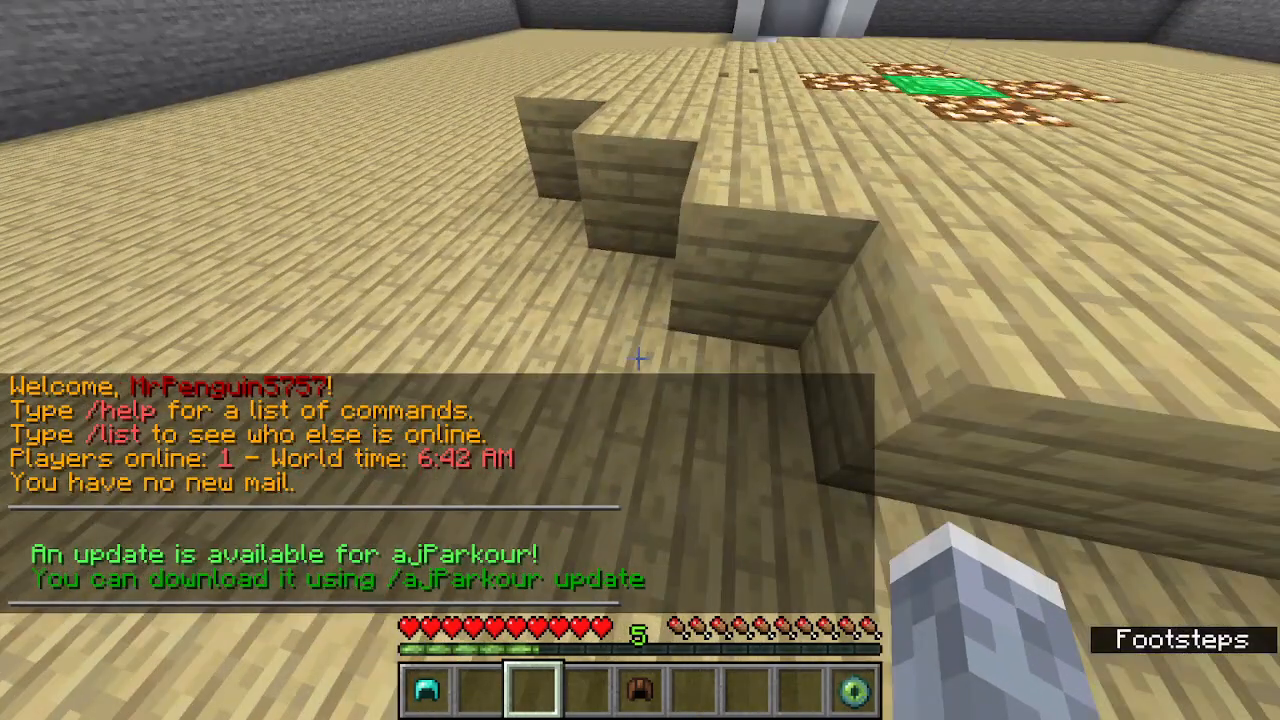